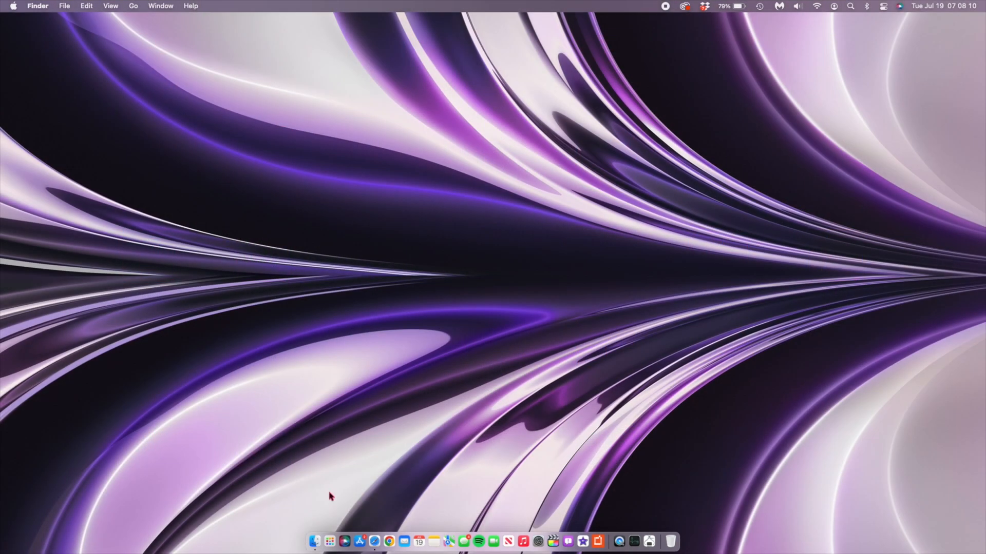
pyautogui.click(328, 541)
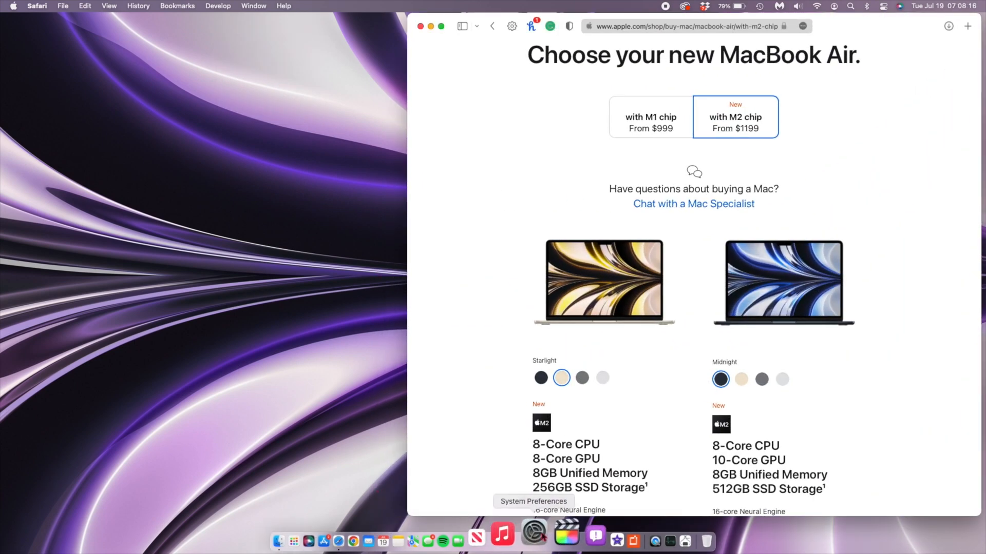
pyautogui.click(531, 541)
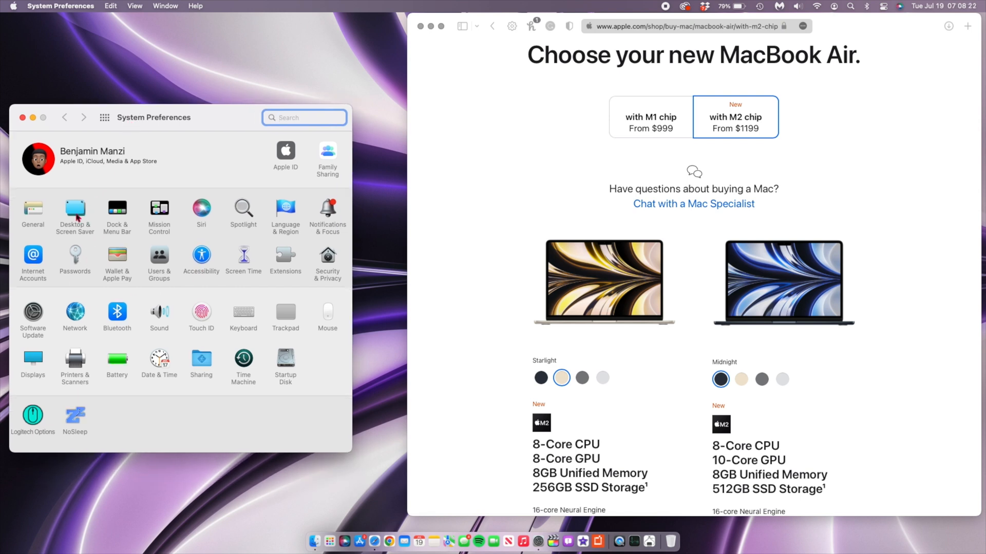
# Open Desktop & Screen Saver, preview MacBook Air in Midnight and Silver, and set Motion Blue
pyautogui.click(75, 210)
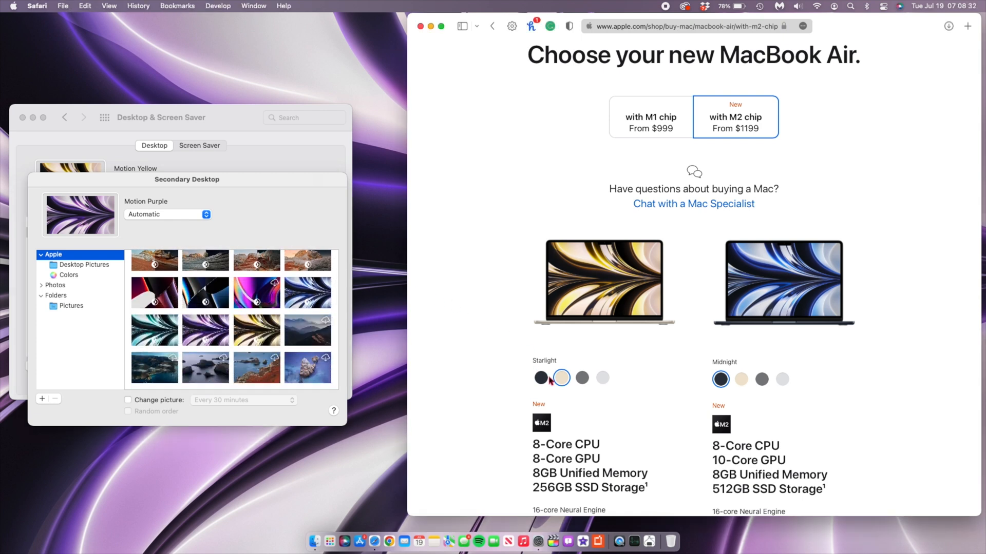
pyautogui.click(540, 378)
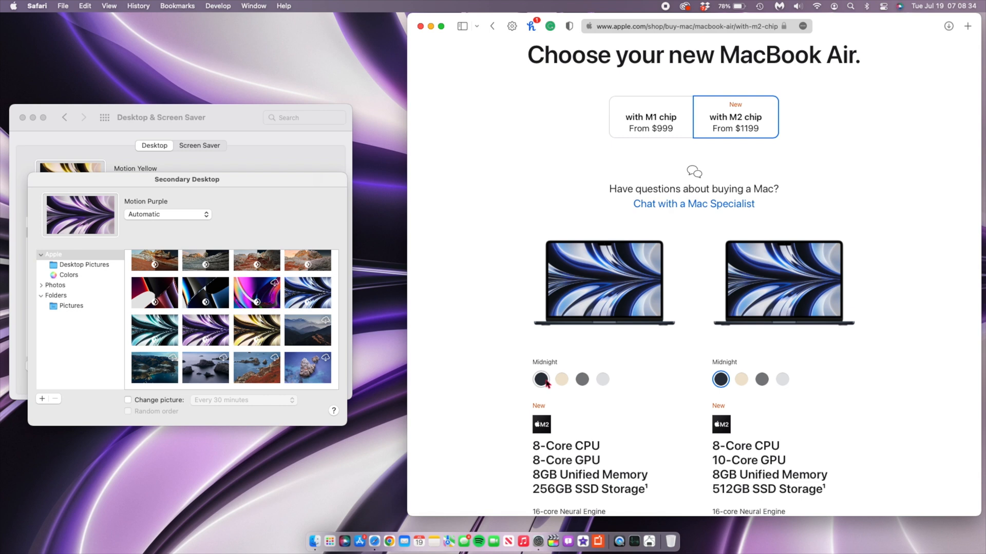
pyautogui.click(601, 379)
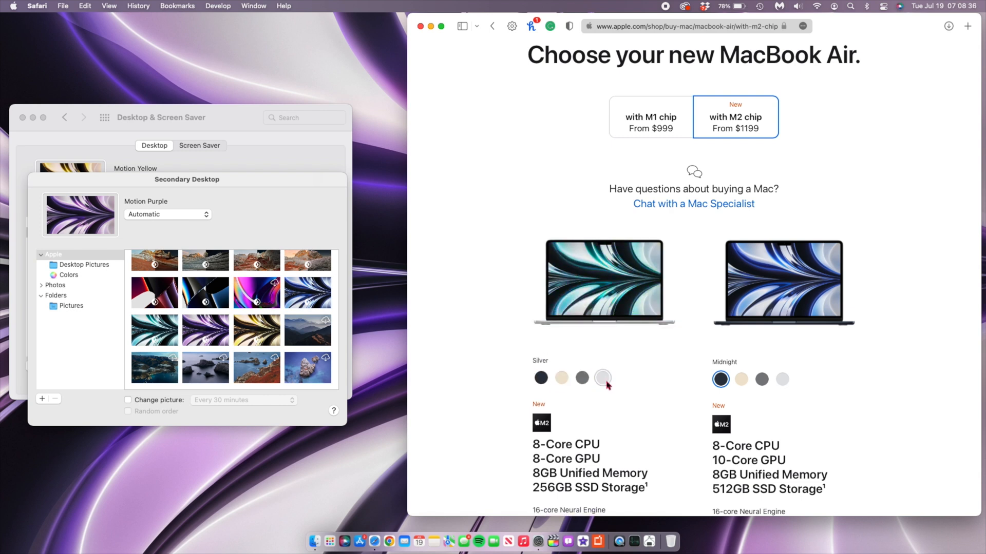
pyautogui.click(540, 379)
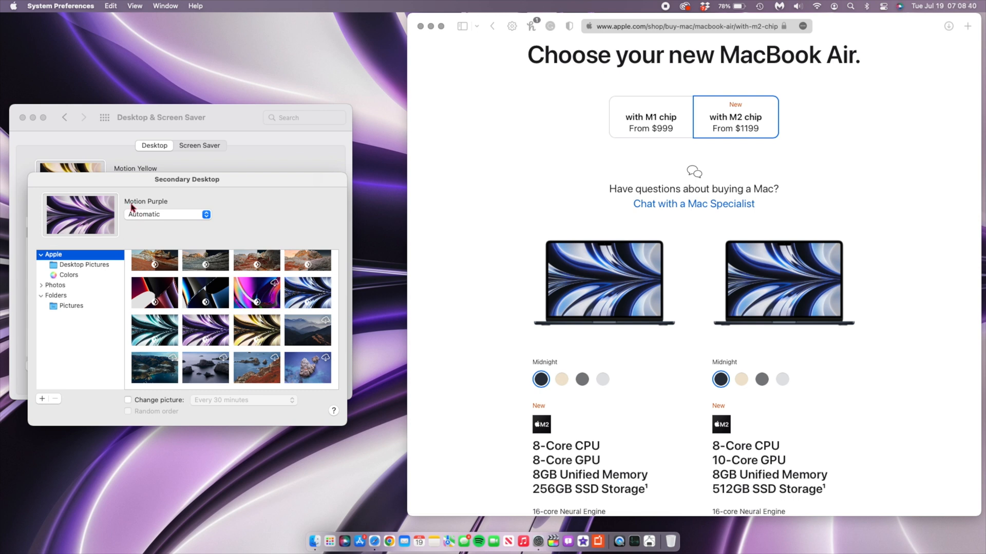
pyautogui.click(308, 291)
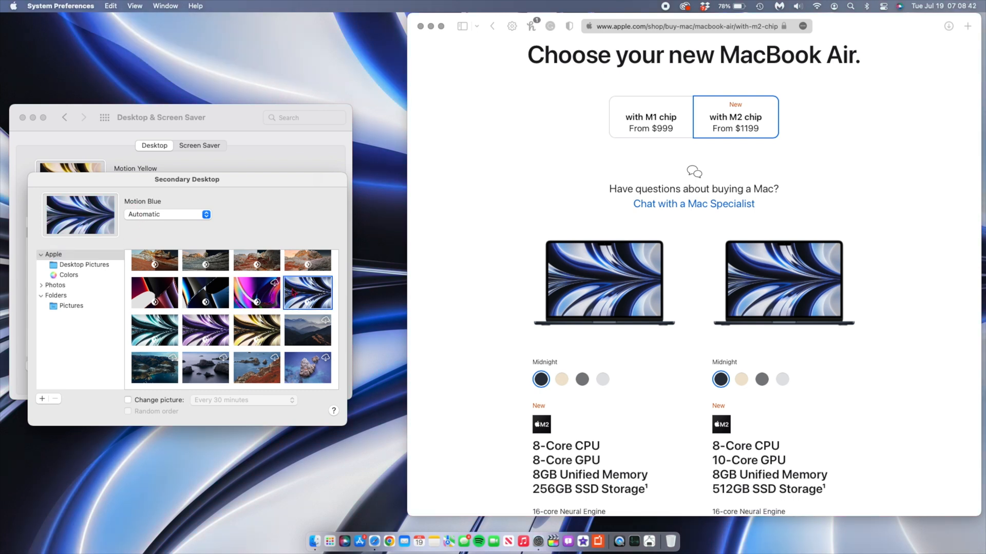
pyautogui.moveTo(414, 327)
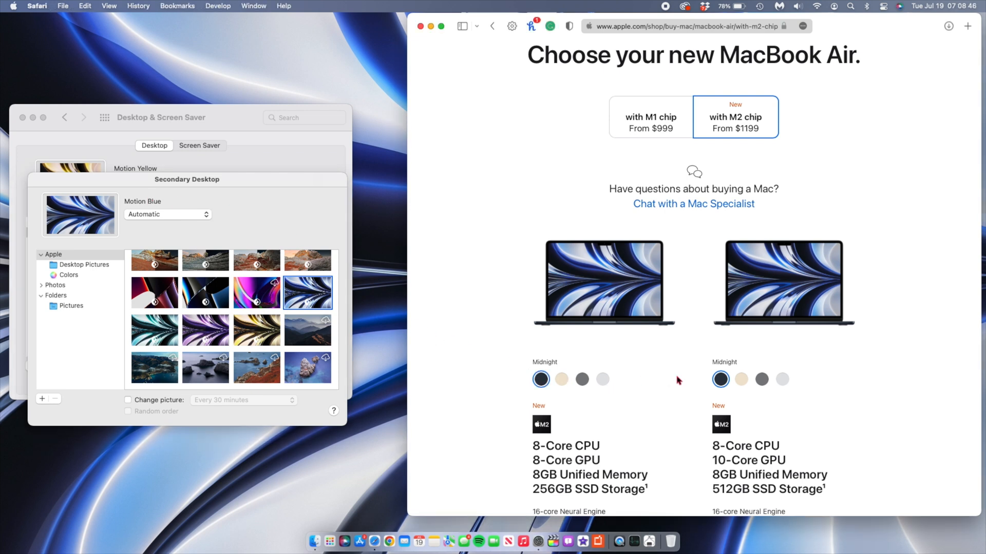
pyautogui.moveTo(605, 267)
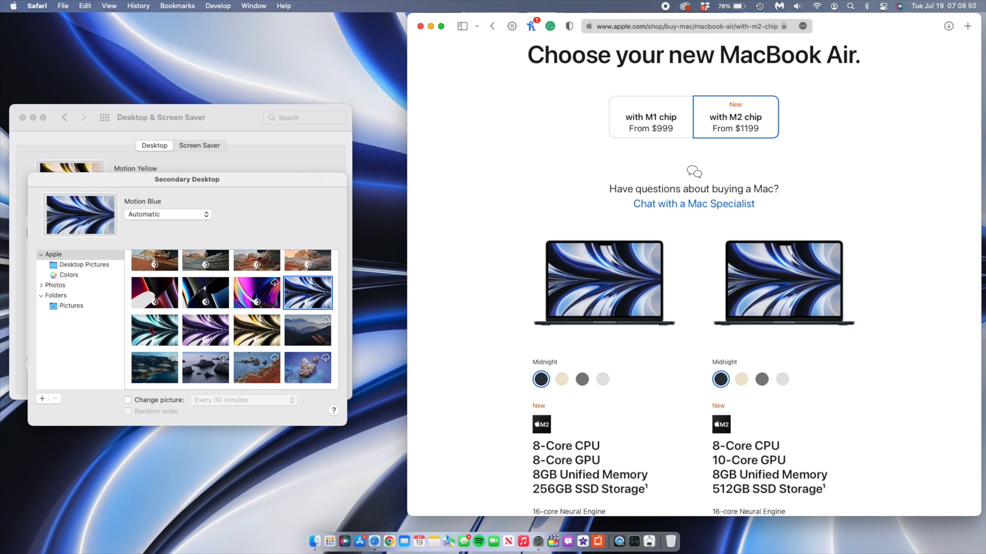
# Try the Motion Green and Purple wallpapers and preview Space Gray and Silver MacBook Air finishes
pyautogui.click(154, 330)
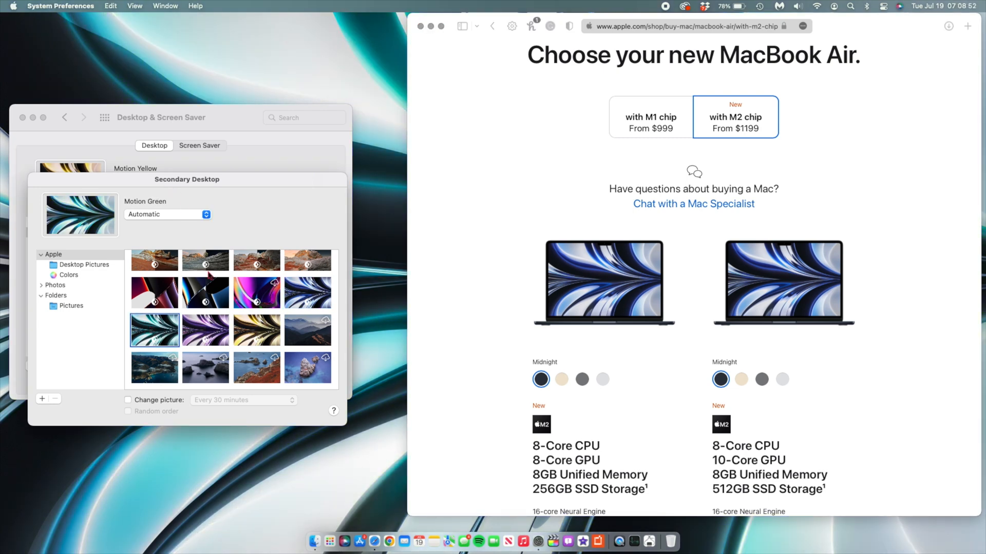
pyautogui.click(204, 329)
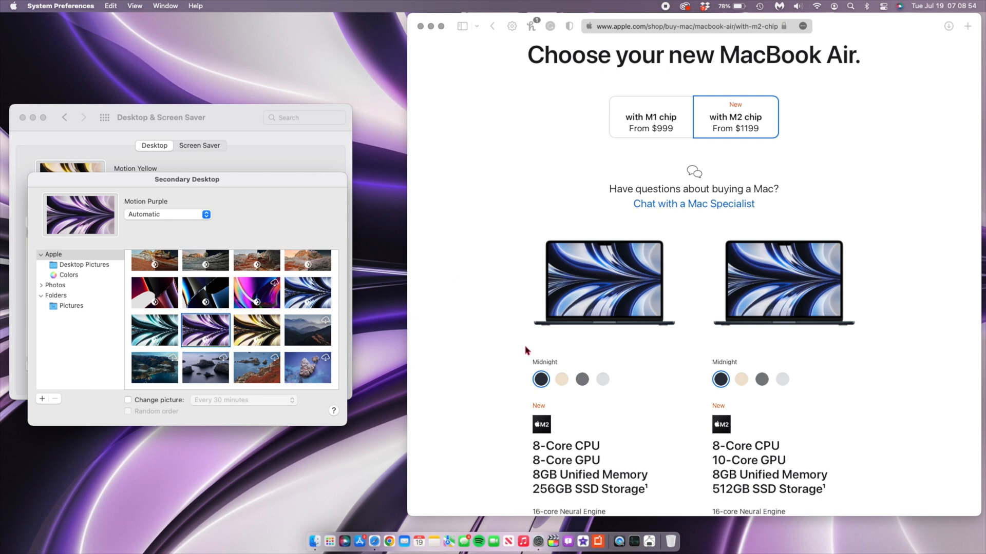
pyautogui.click(581, 378)
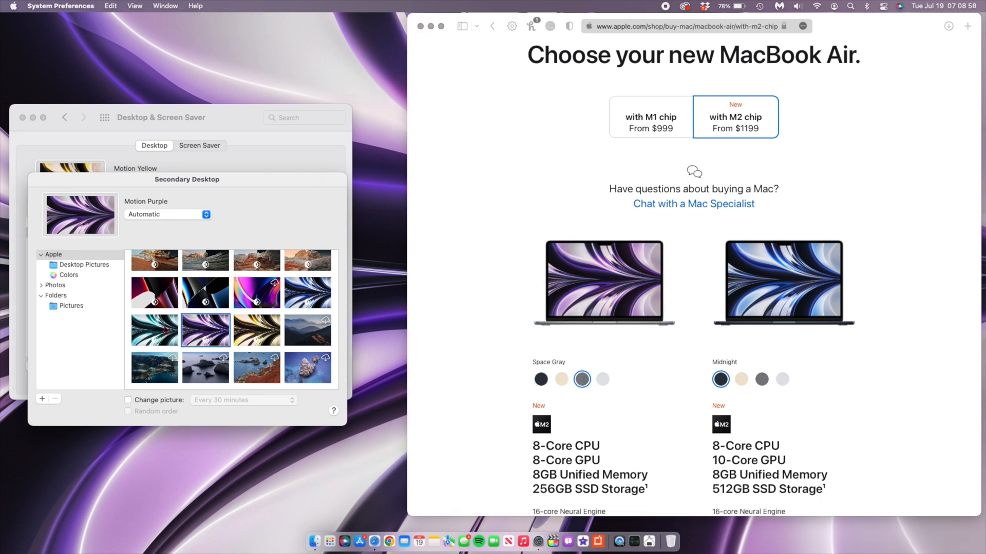
pyautogui.click(154, 330)
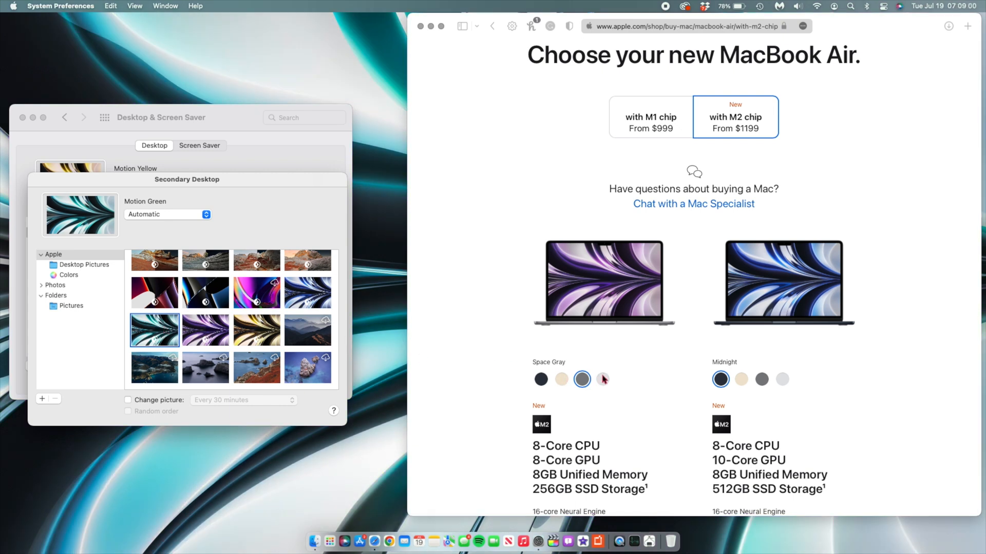
pyautogui.click(602, 378)
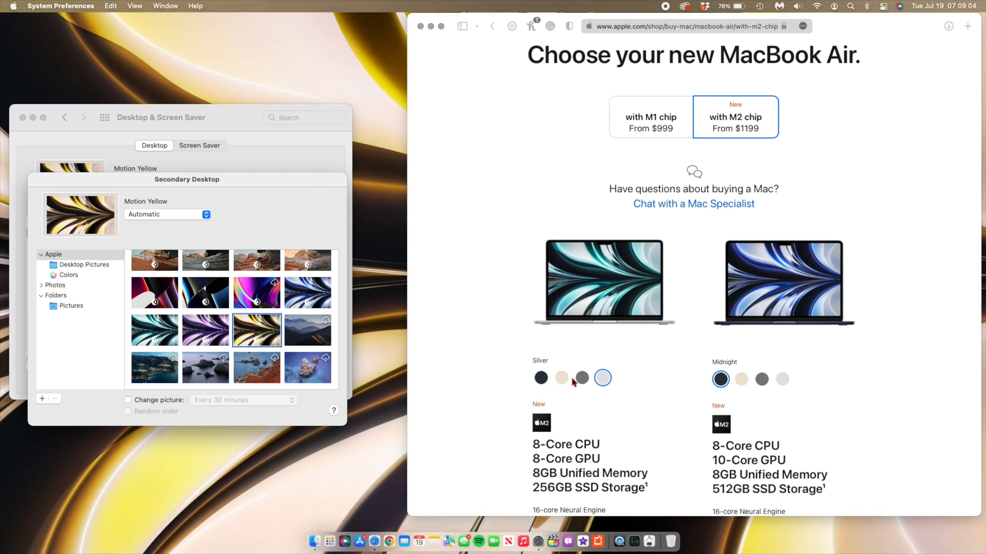
pyautogui.click(561, 378)
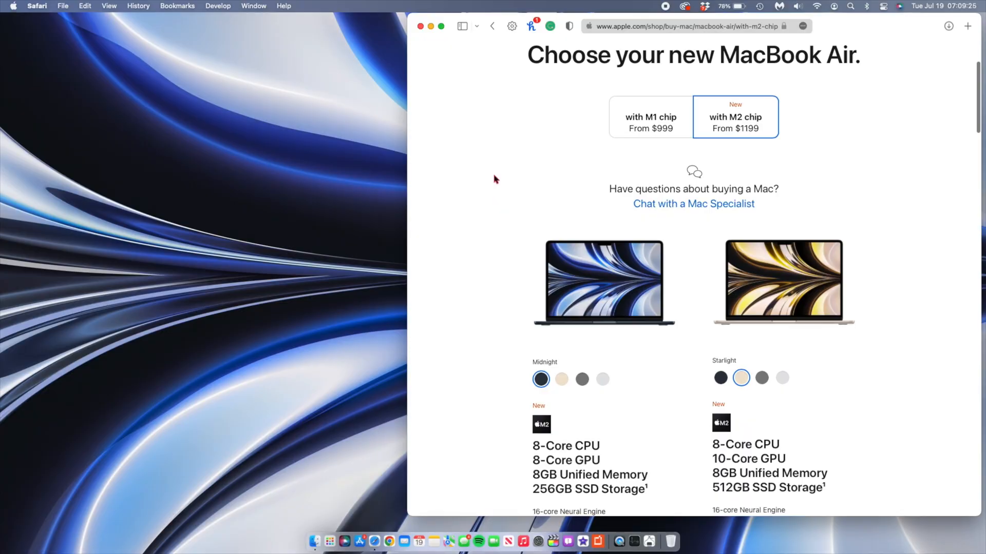
# Scroll the MacBook Air page and open Safari's About window showing version 15.6
pyautogui.scroll(-3)
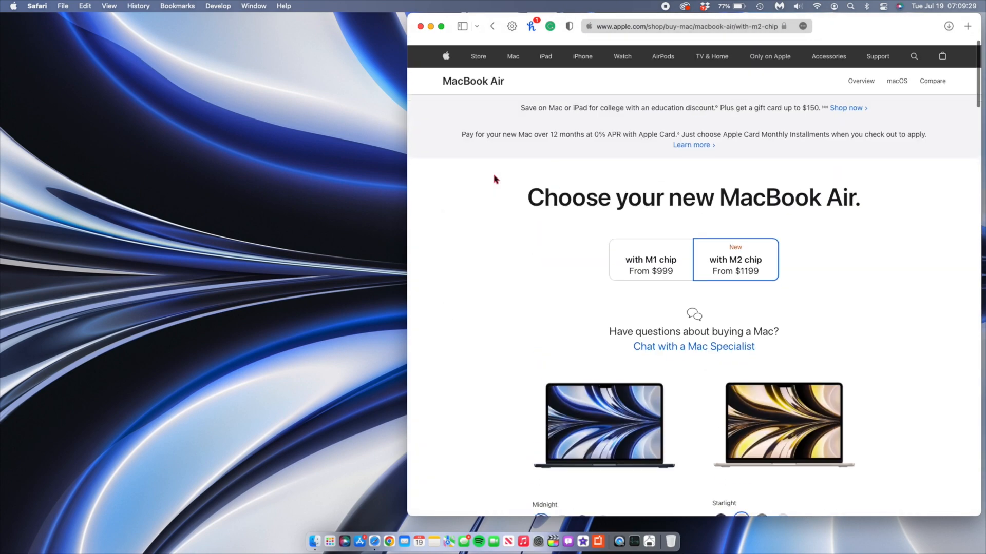
pyautogui.scroll(-3)
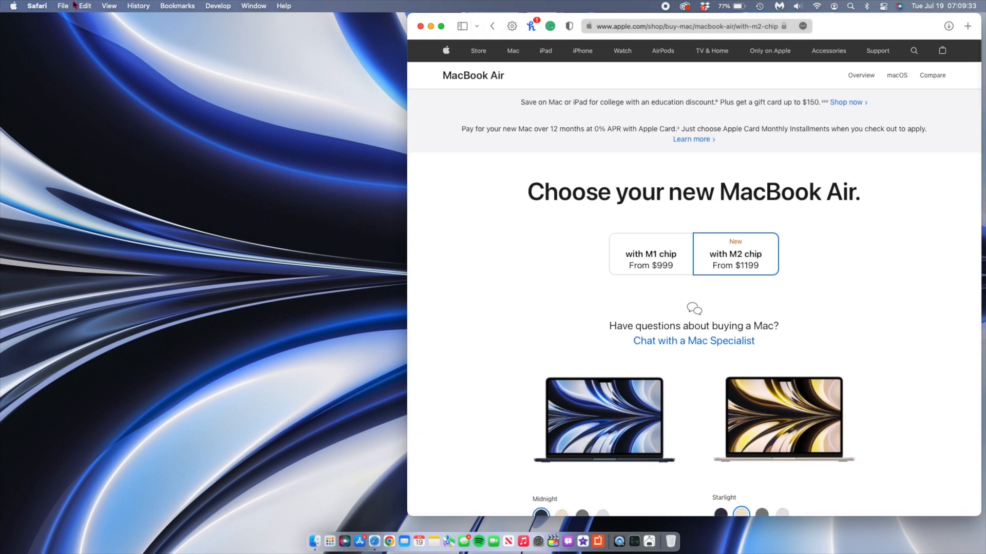
pyautogui.click(36, 6)
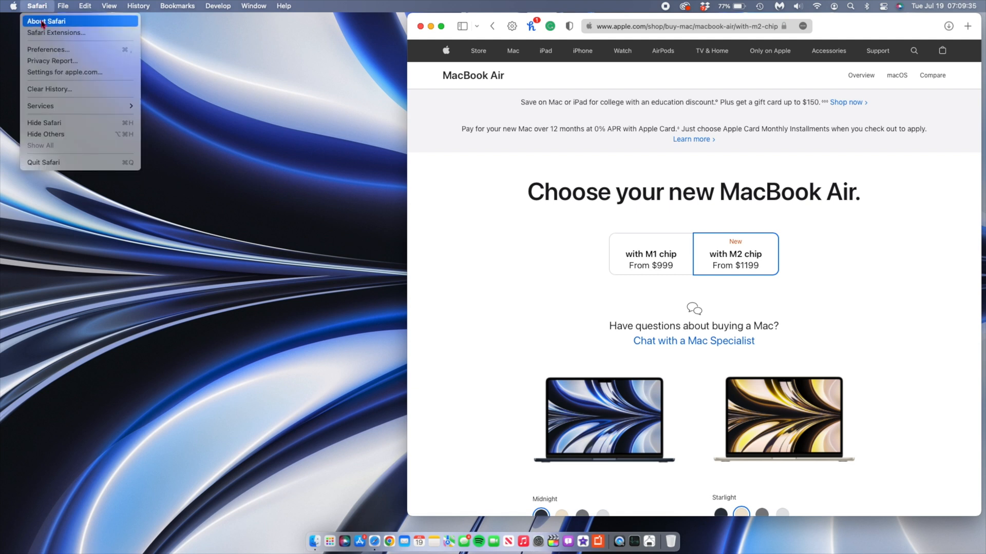
pyautogui.click(46, 20)
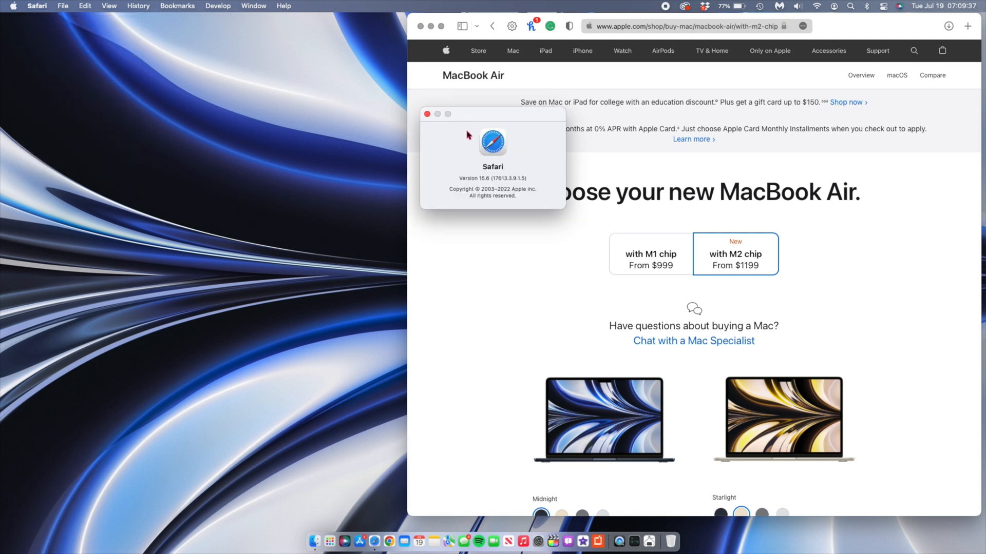
pyautogui.moveTo(496, 131)
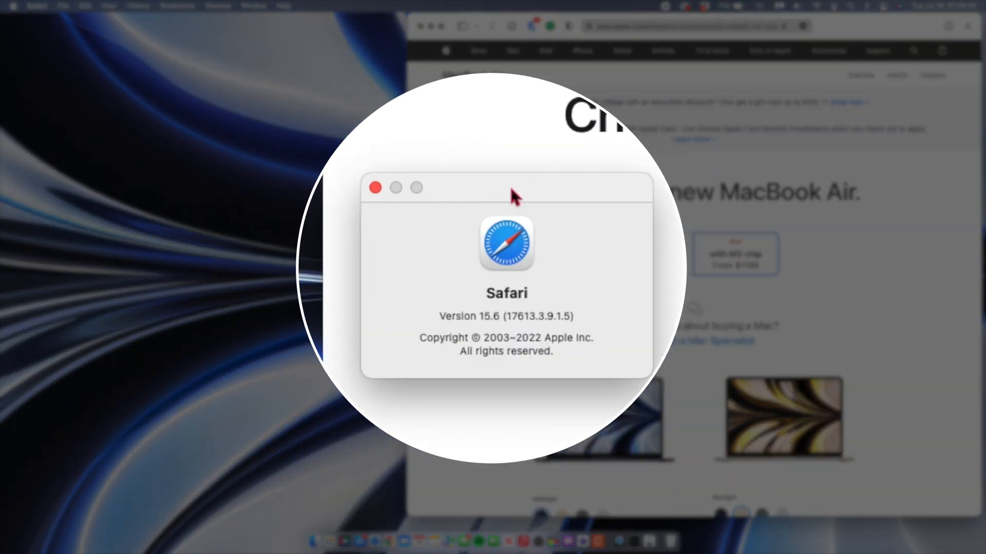
pyautogui.moveTo(527, 335)
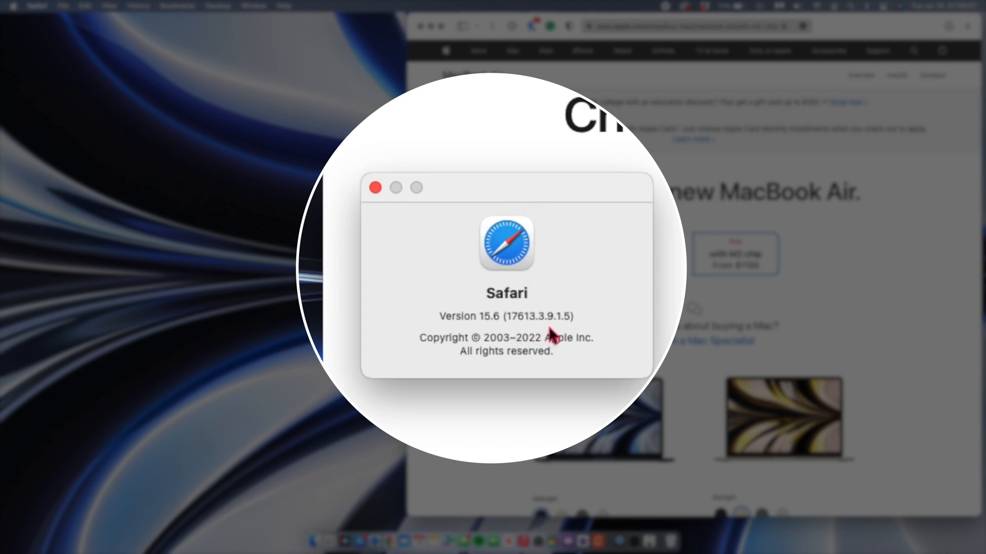
pyautogui.moveTo(564, 321)
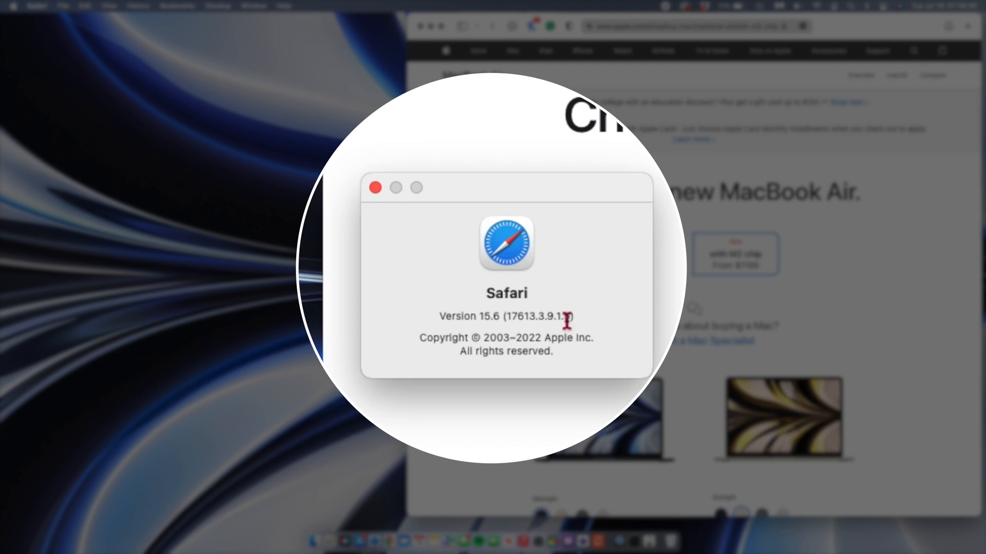
pyautogui.moveTo(503, 239)
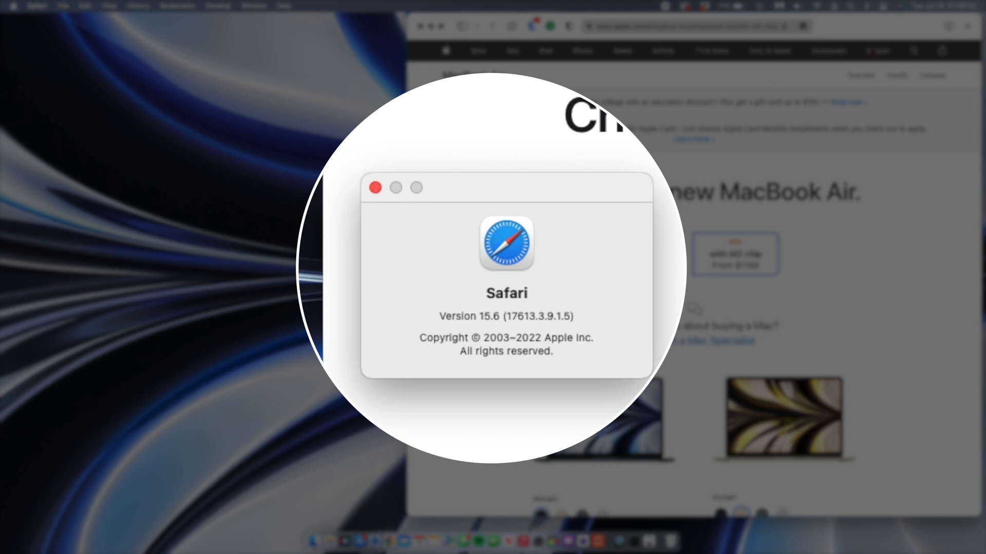
# Open More info for the macOS Monterey 12.5 update and scroll through the release notes
pyautogui.click(375, 187)
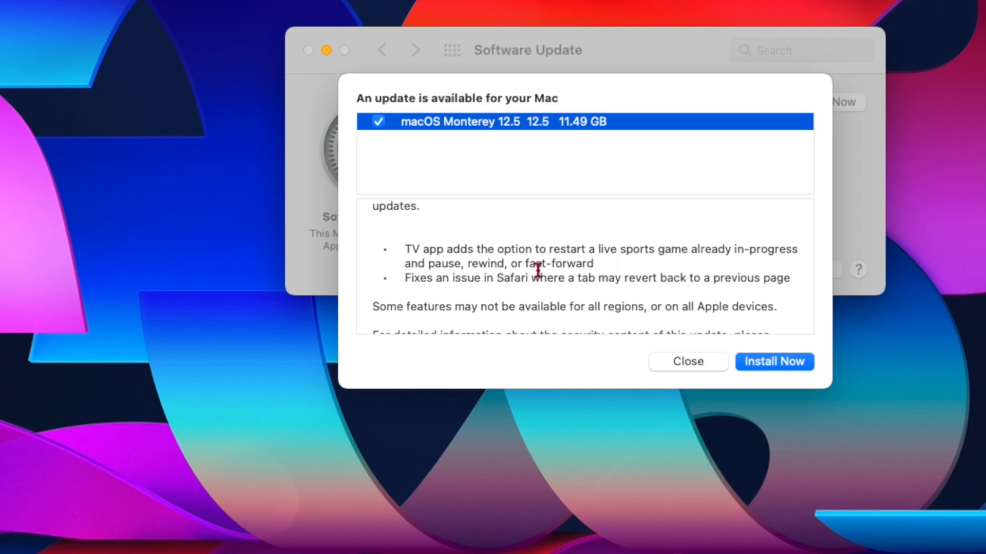
pyautogui.scroll(-3)
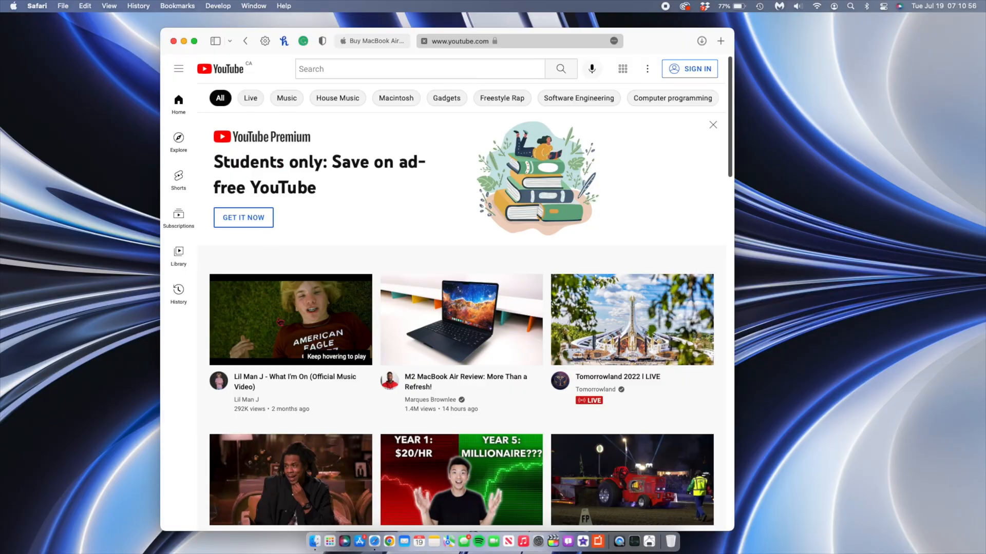
# Play Lil Man J's What I'm On, switch to Cap Freestyle, and dismiss the YouTube Music pop-up
pyautogui.click(291, 319)
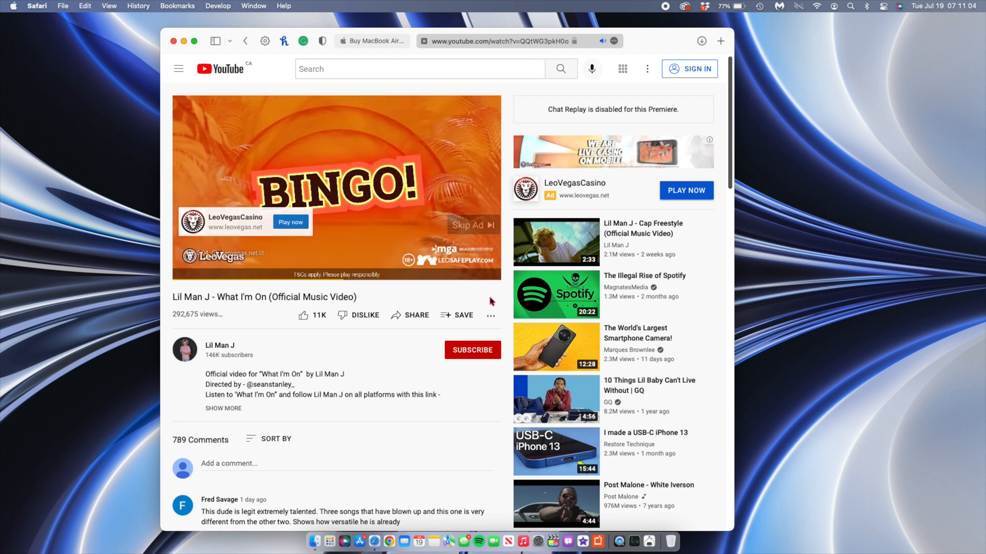
pyautogui.click(469, 225)
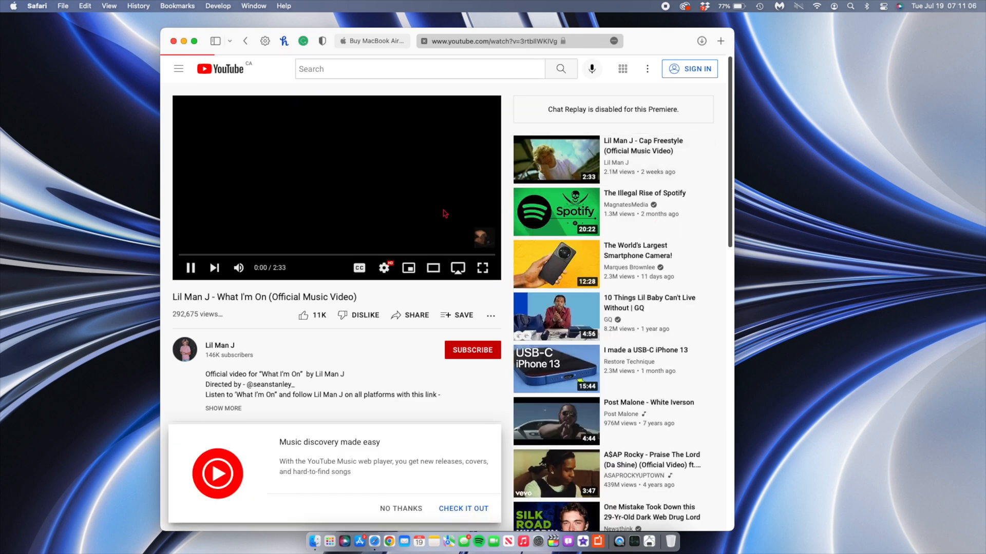
pyautogui.click(556, 159)
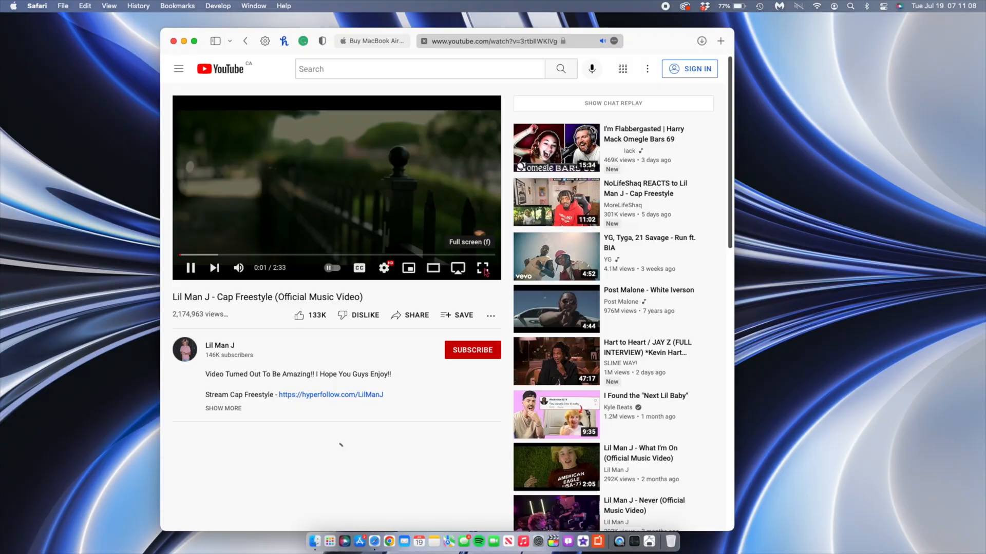
pyautogui.click(195, 255)
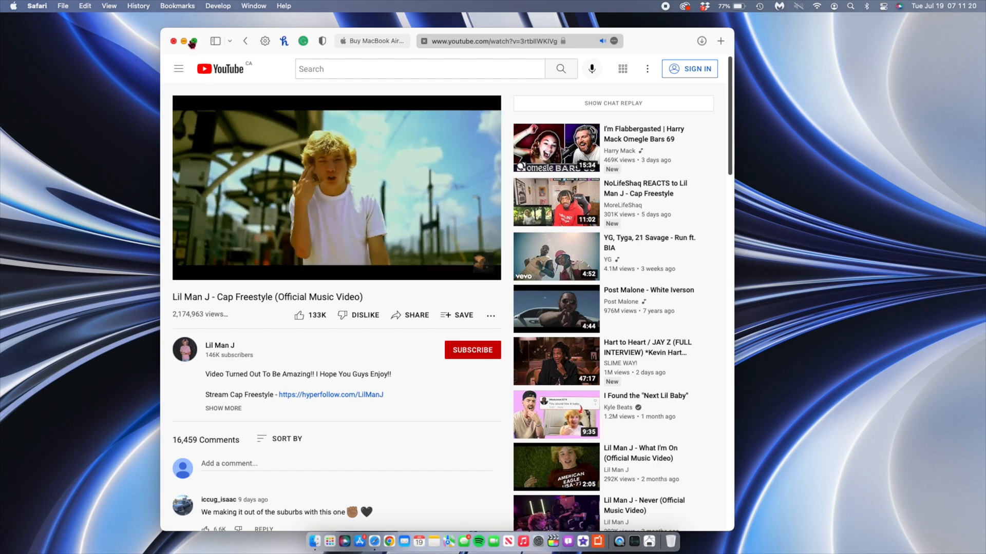
pyautogui.click(327, 541)
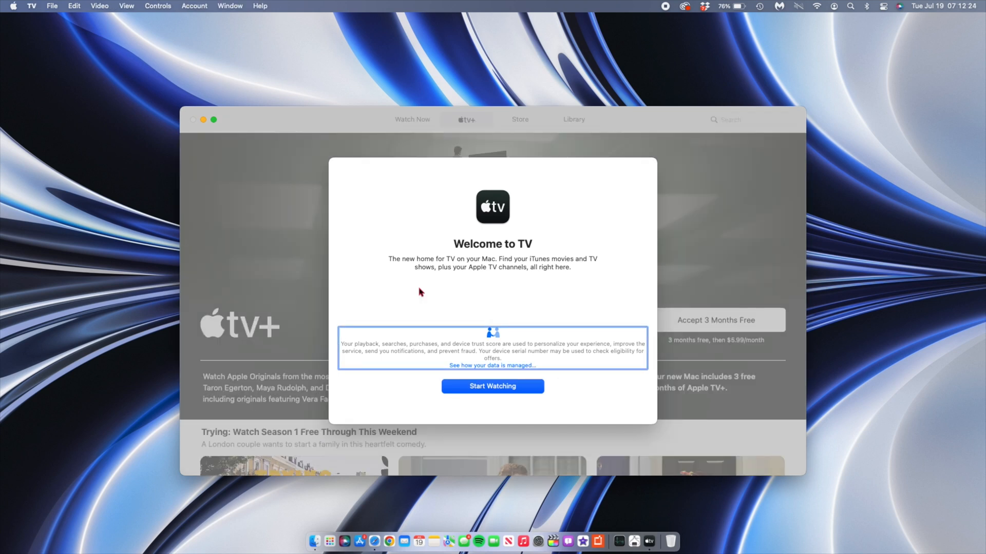
pyautogui.moveTo(333, 216)
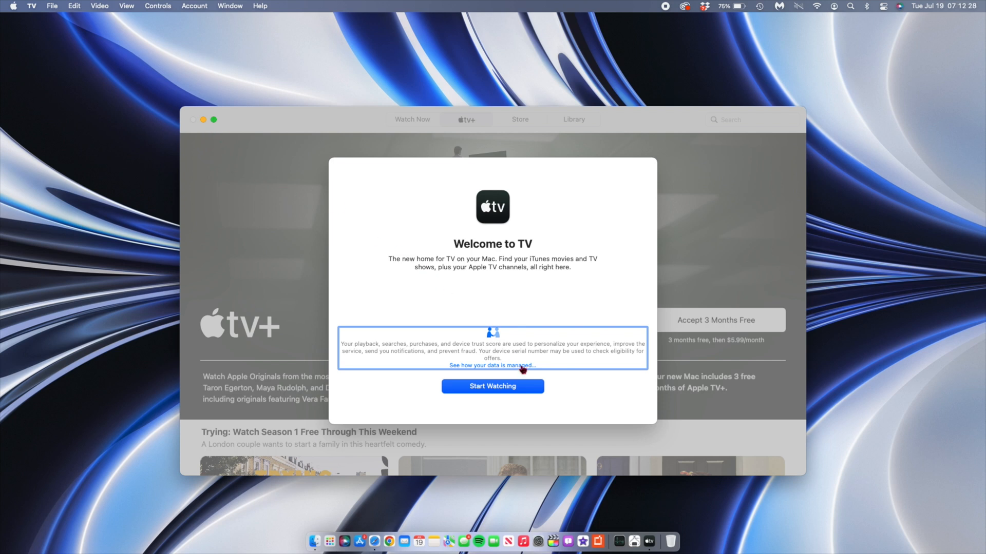
pyautogui.moveTo(436, 344)
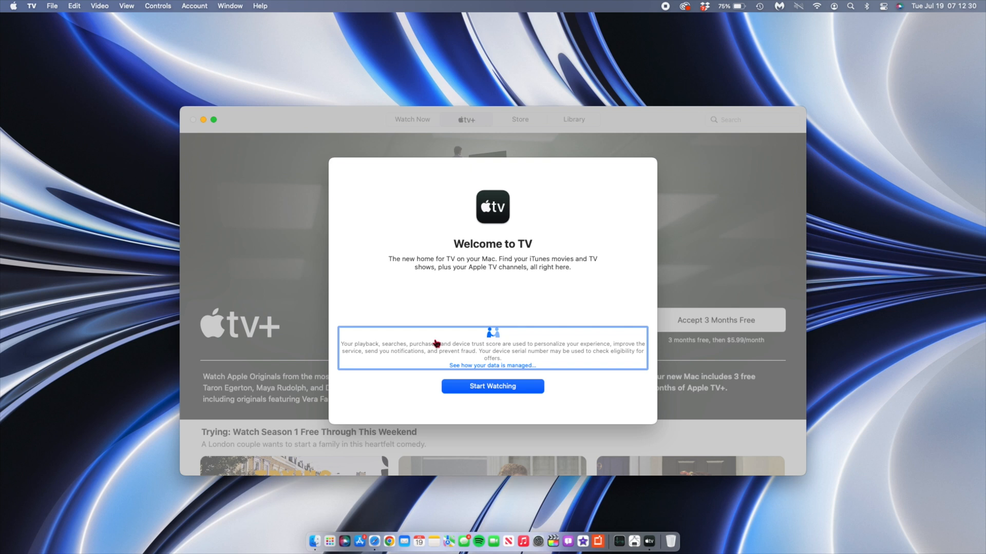
pyautogui.moveTo(385, 316)
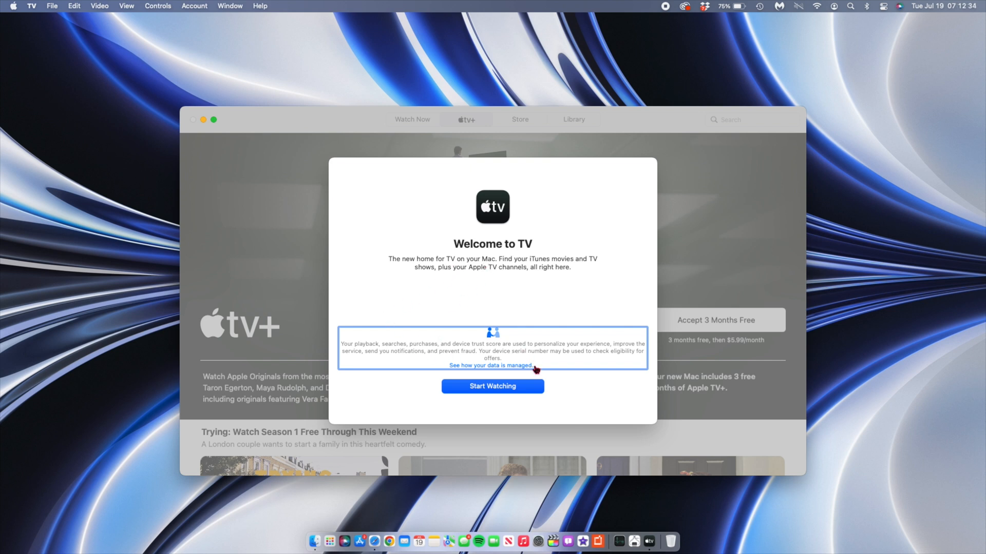
pyautogui.moveTo(378, 360)
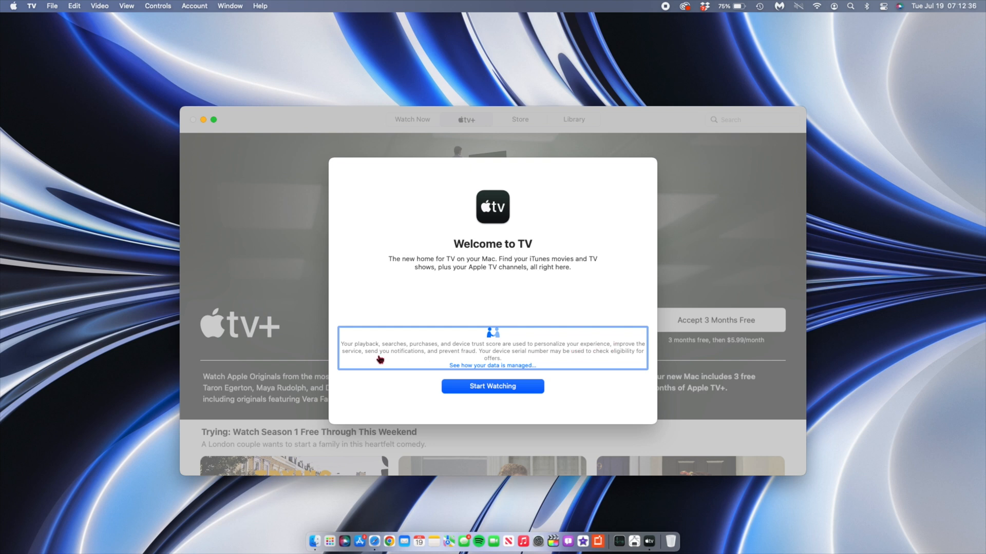
pyautogui.moveTo(477, 327)
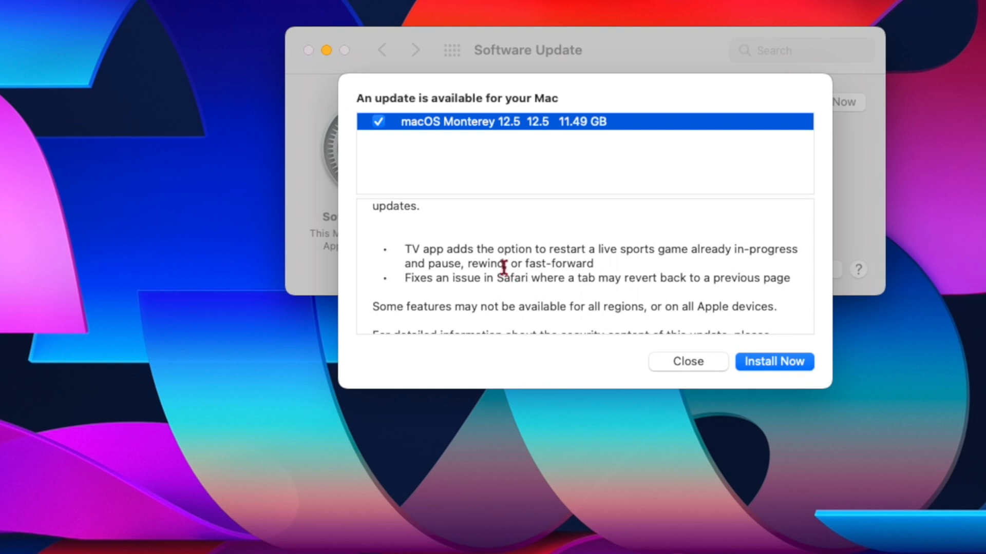
# Scroll the Monterey 12.5 notes down to the security-content support link
pyautogui.scroll(-3)
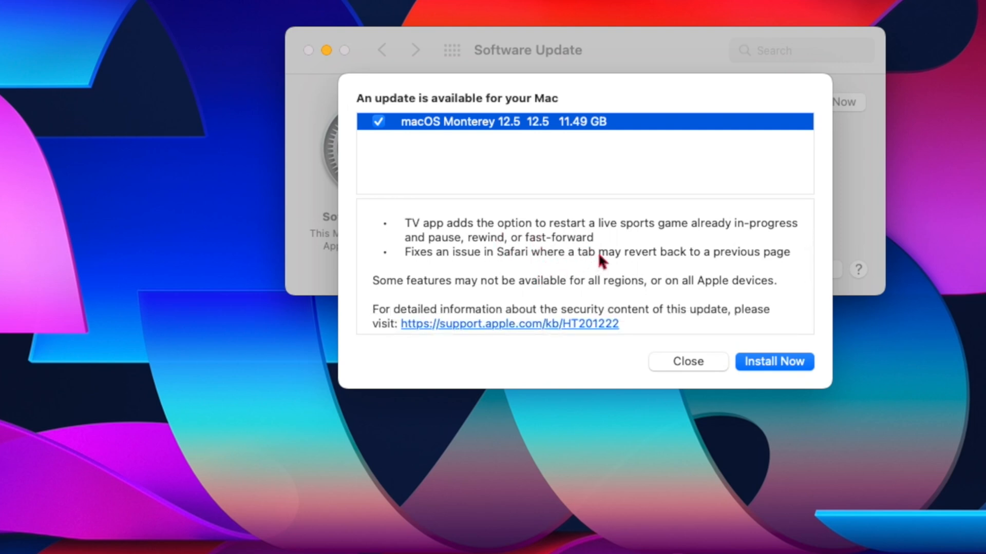
pyautogui.moveTo(613, 301)
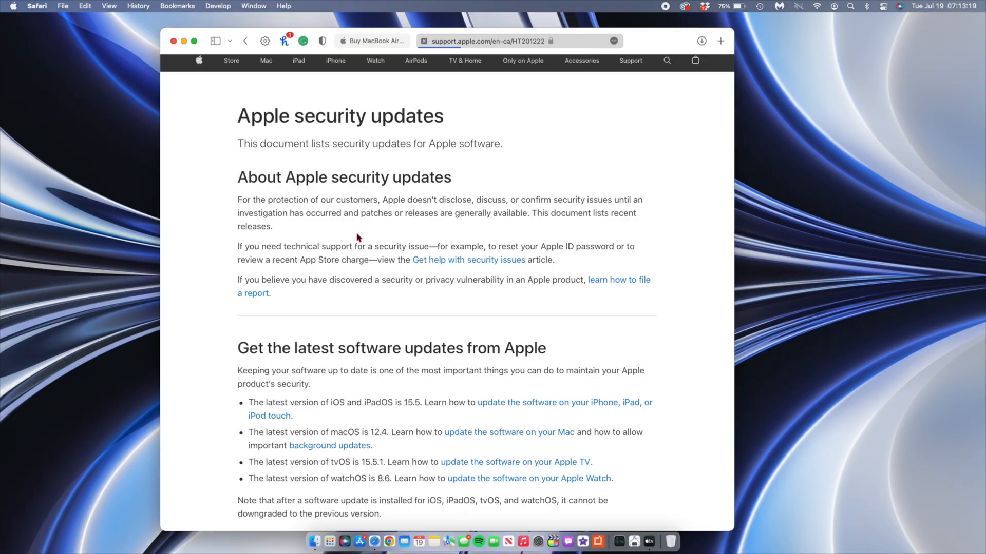
# Scroll through Apple's security updates support page (HT201222) in Safari
pyautogui.scroll(-3)
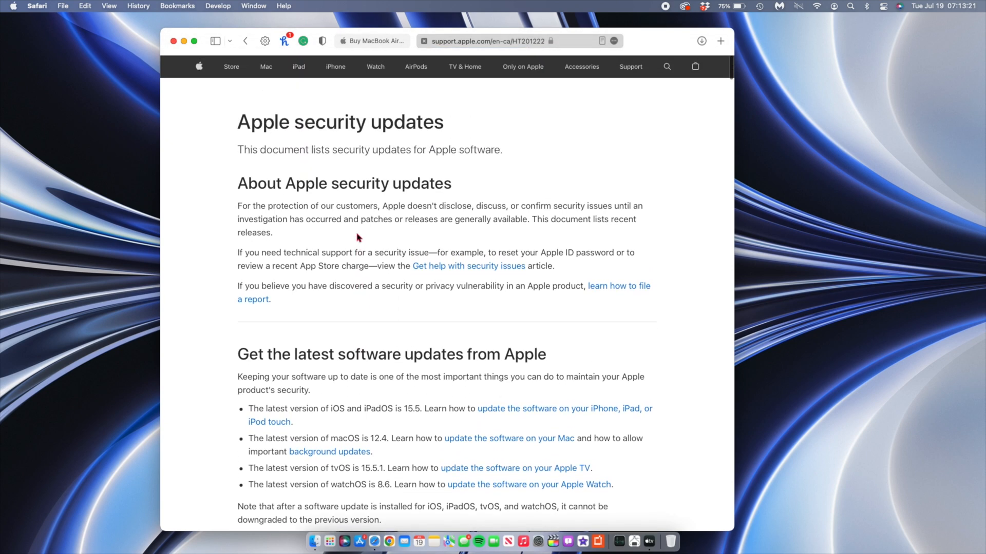
pyautogui.scroll(-3)
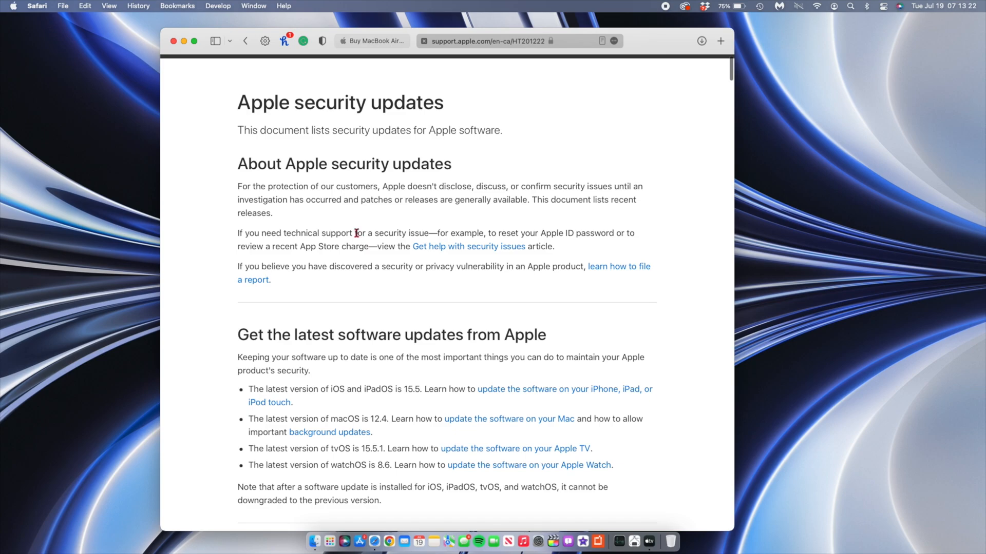